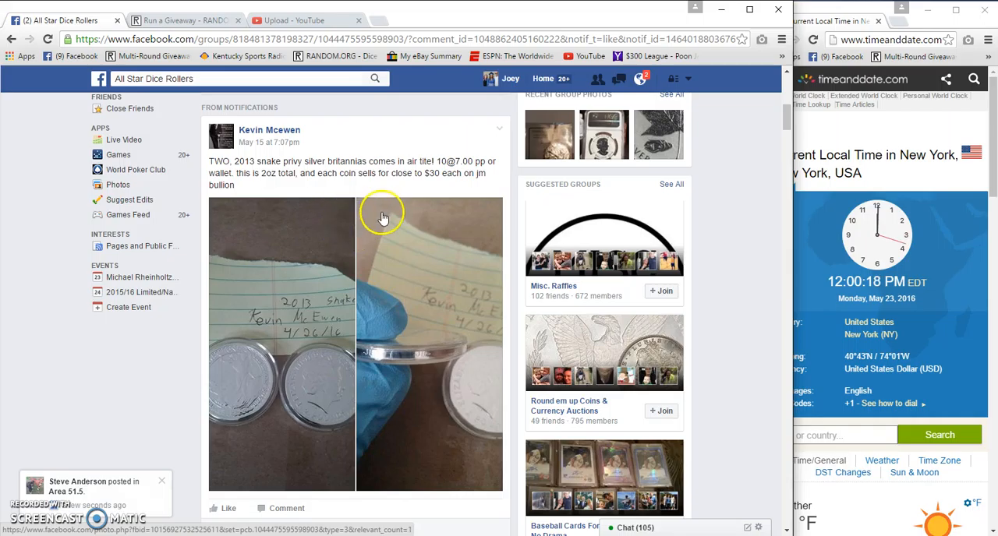
pyautogui.moveTo(237, 226)
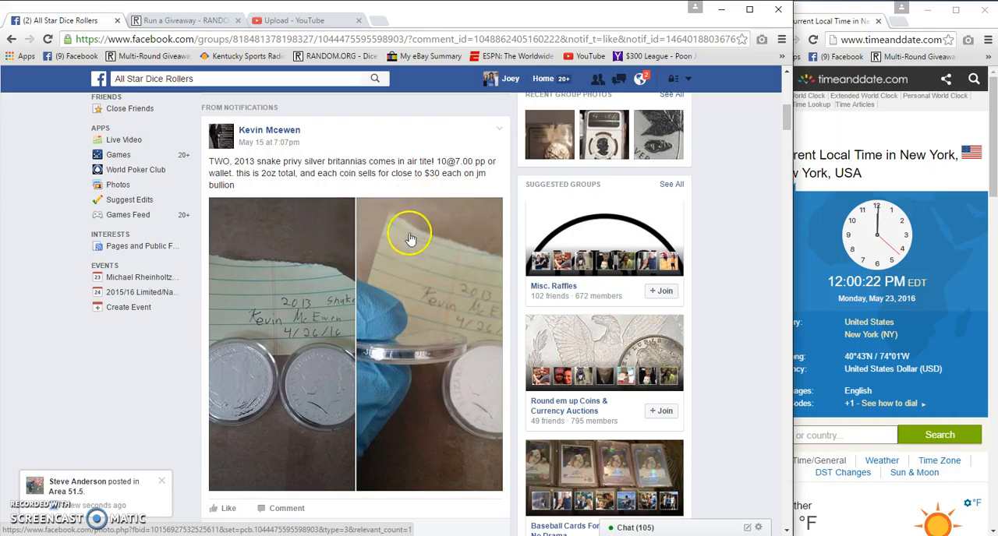
# Scroll the giveaway post's thread down to the newest comments, 'Setting Up' and 'Live'
pyautogui.scroll(-3)
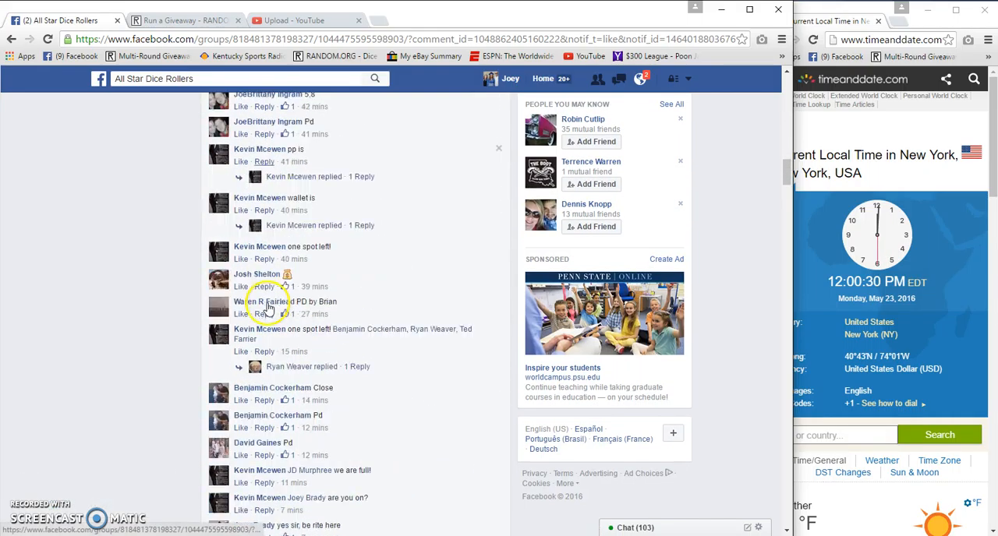
pyautogui.scroll(-3)
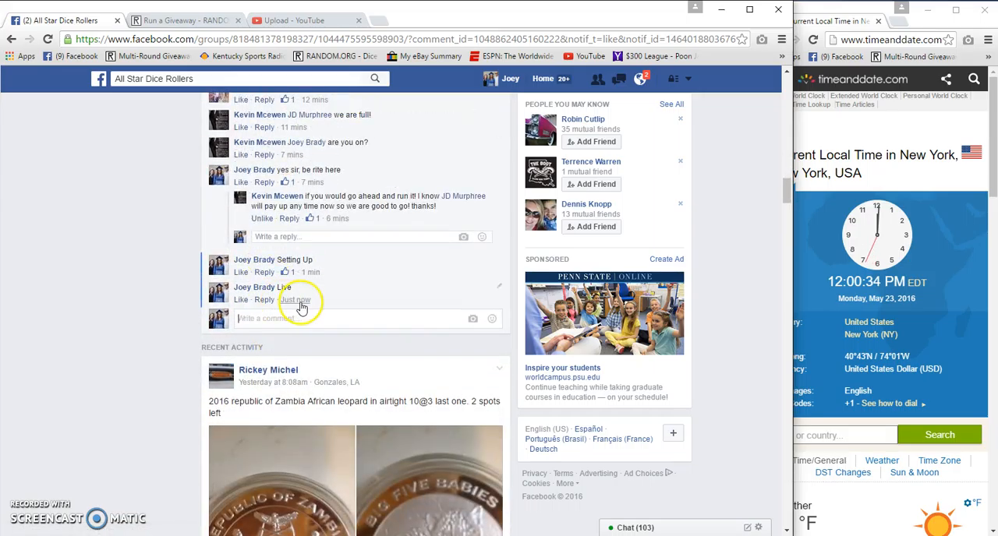
# On RANDOM.ORG, roll 2d6 over the 10 entries so Total Rounds becomes 4
pyautogui.click(188, 20)
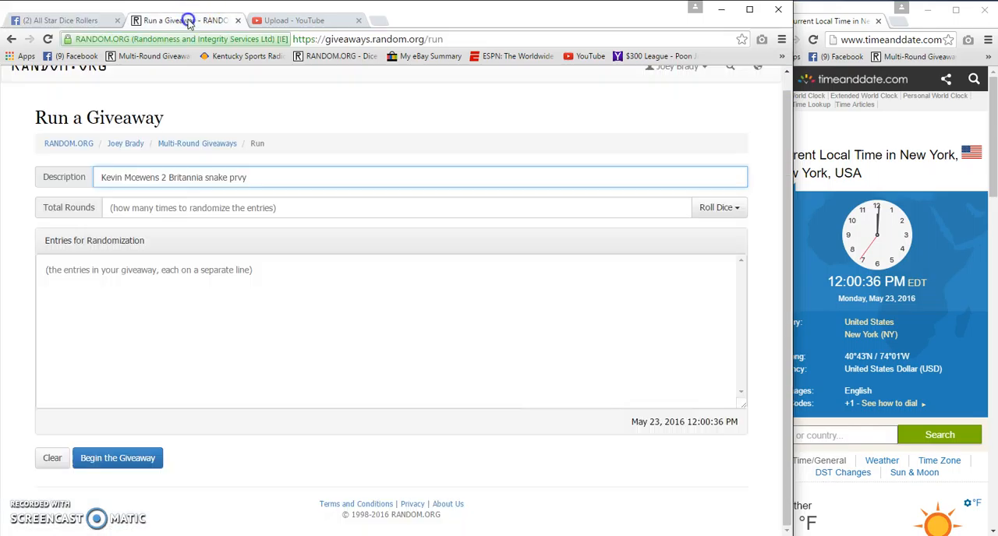
pyautogui.click(717, 208)
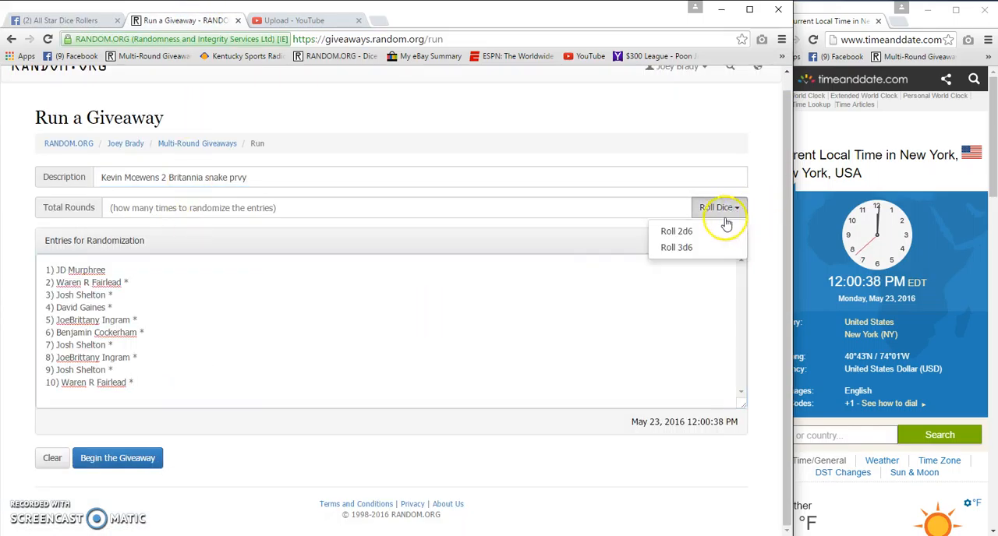
pyautogui.click(677, 231)
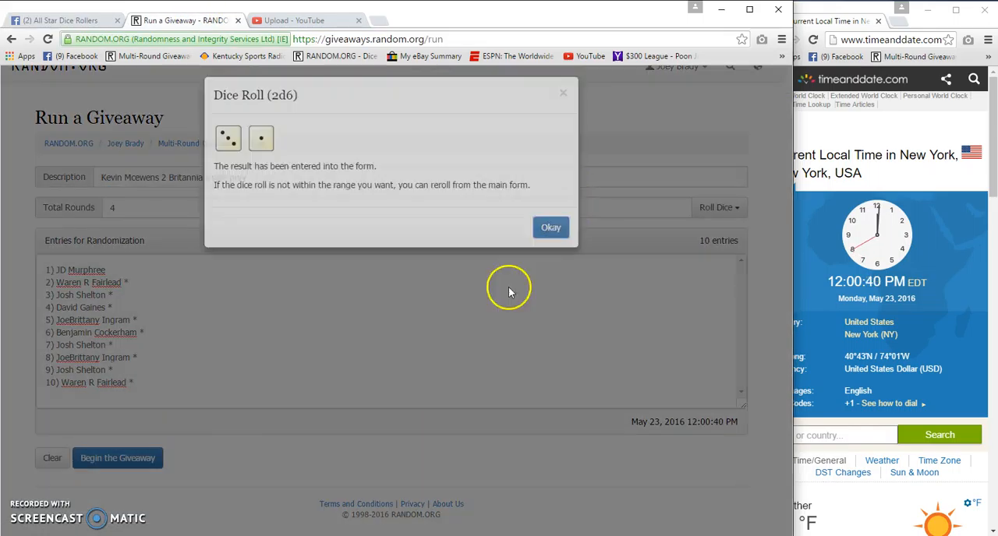
pyautogui.click(550, 228)
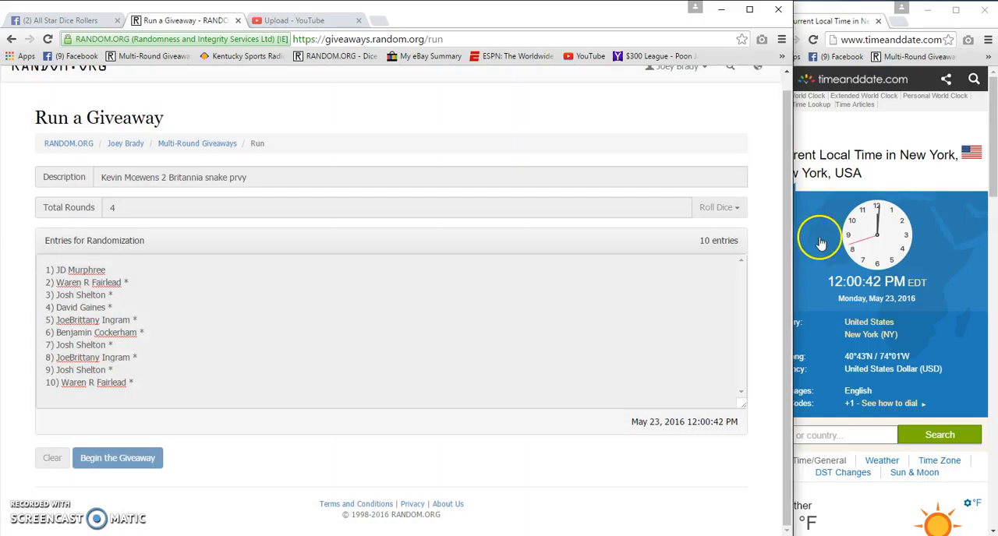
# Begin the giveaway and randomize the entries through rounds 1, 2 and 3
pyautogui.click(117, 459)
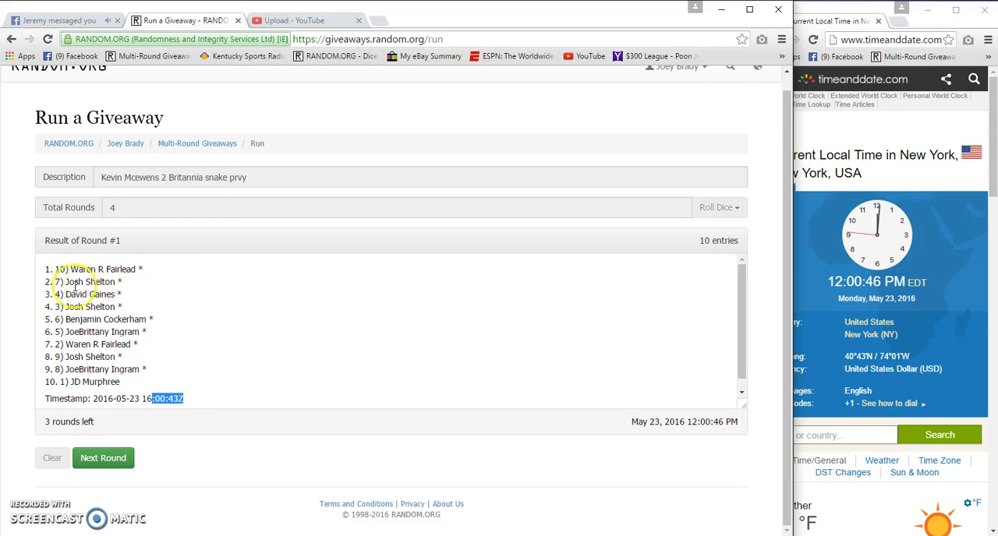
pyautogui.click(103, 459)
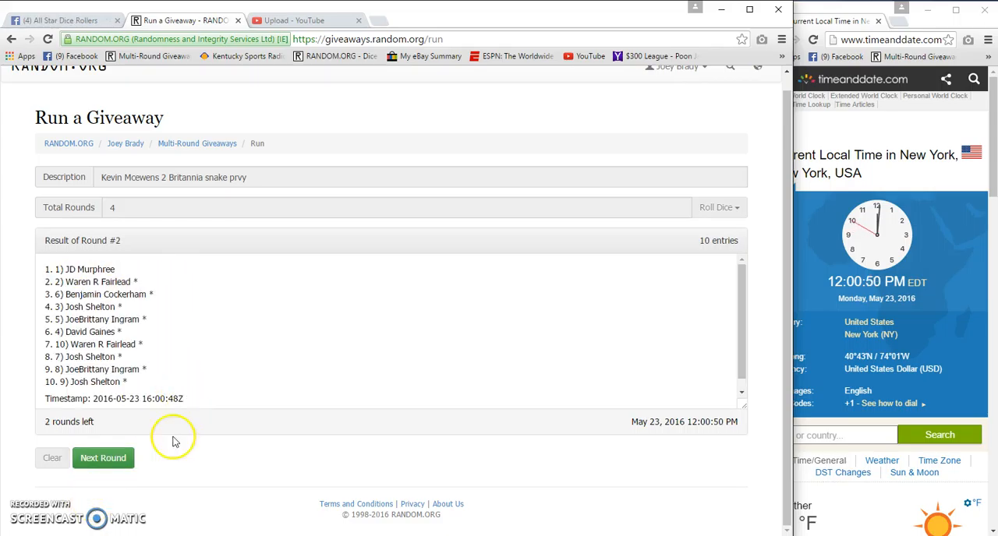
pyautogui.click(103, 458)
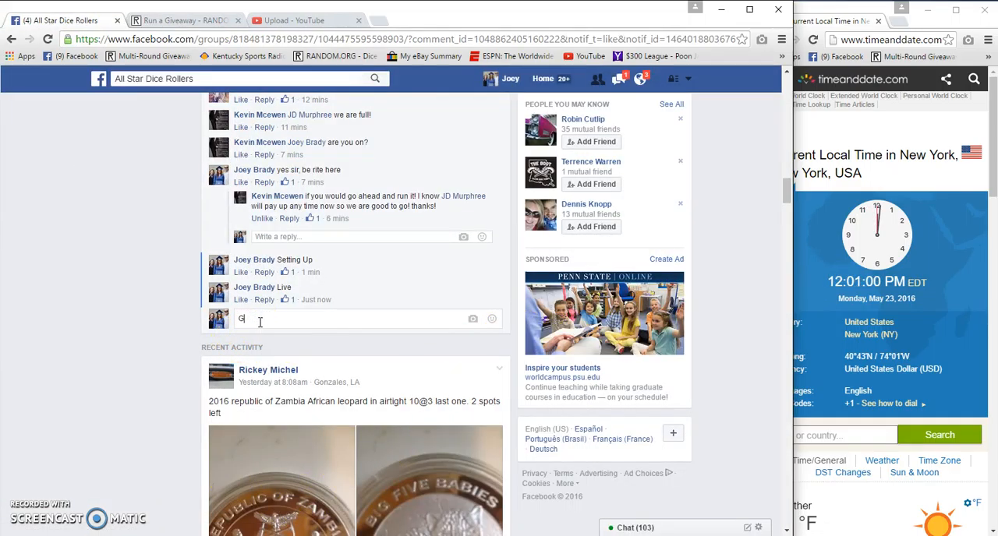
# Post a 'Good Luck Final Roll' comment and return to the RANDOM.ORG round results
pyautogui.write('ood Luck F')
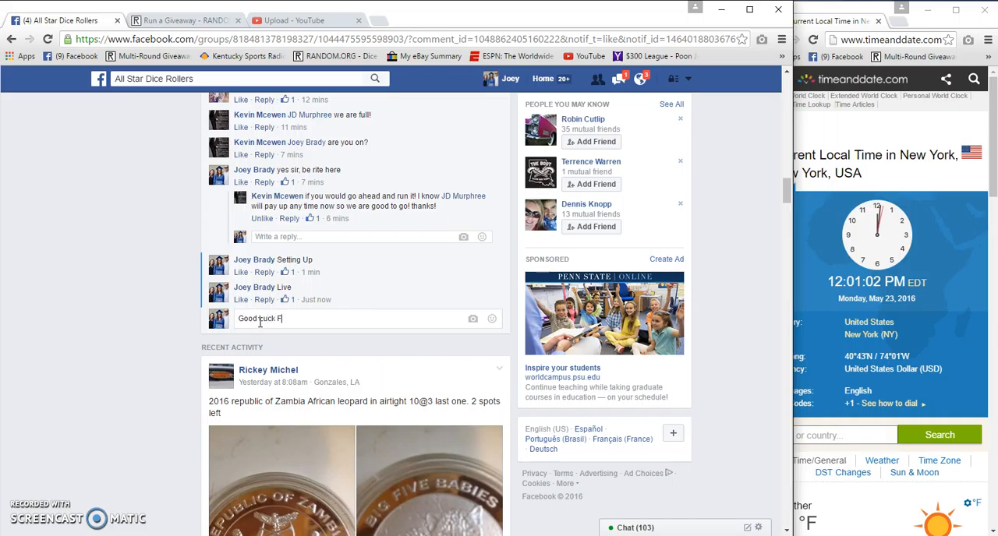
pyautogui.write('inal Ro')
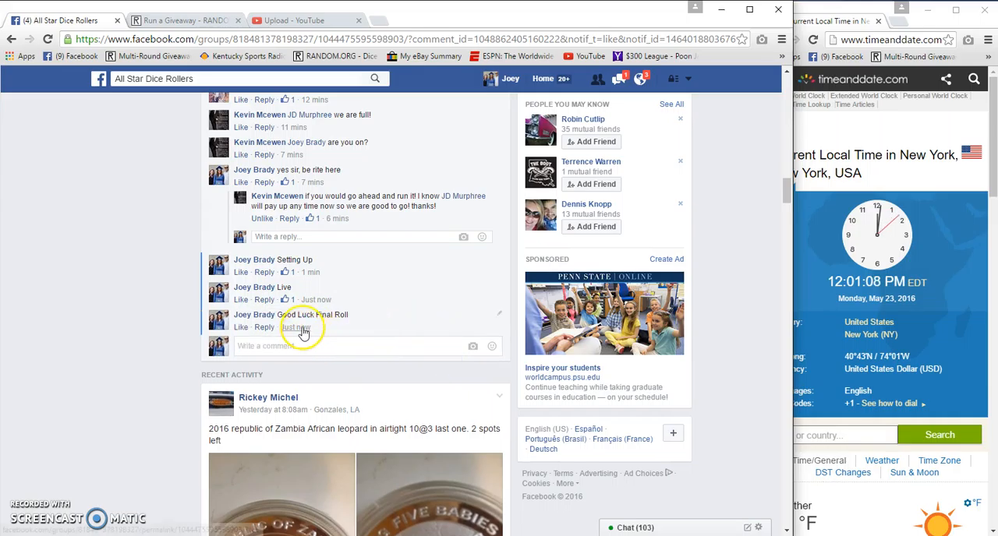
pyautogui.click(184, 19)
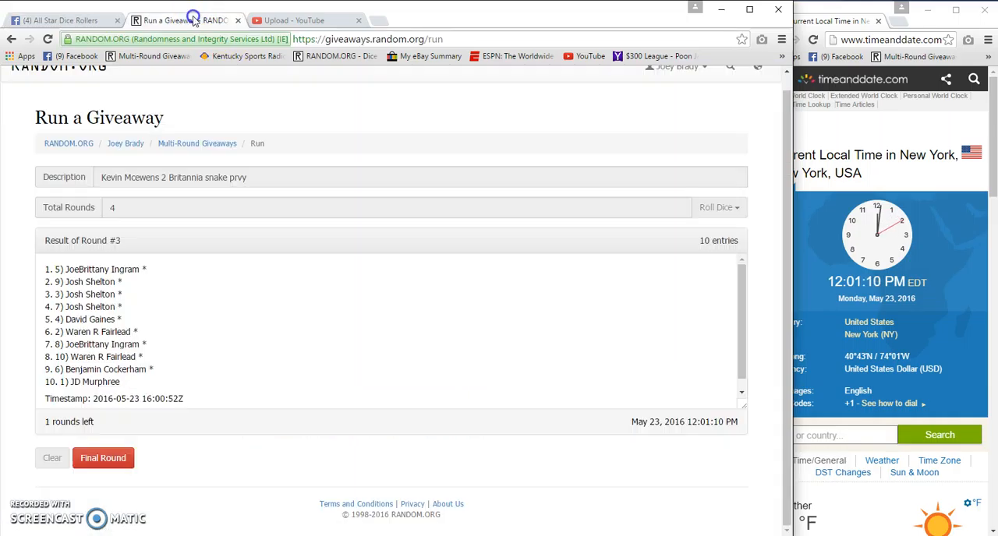